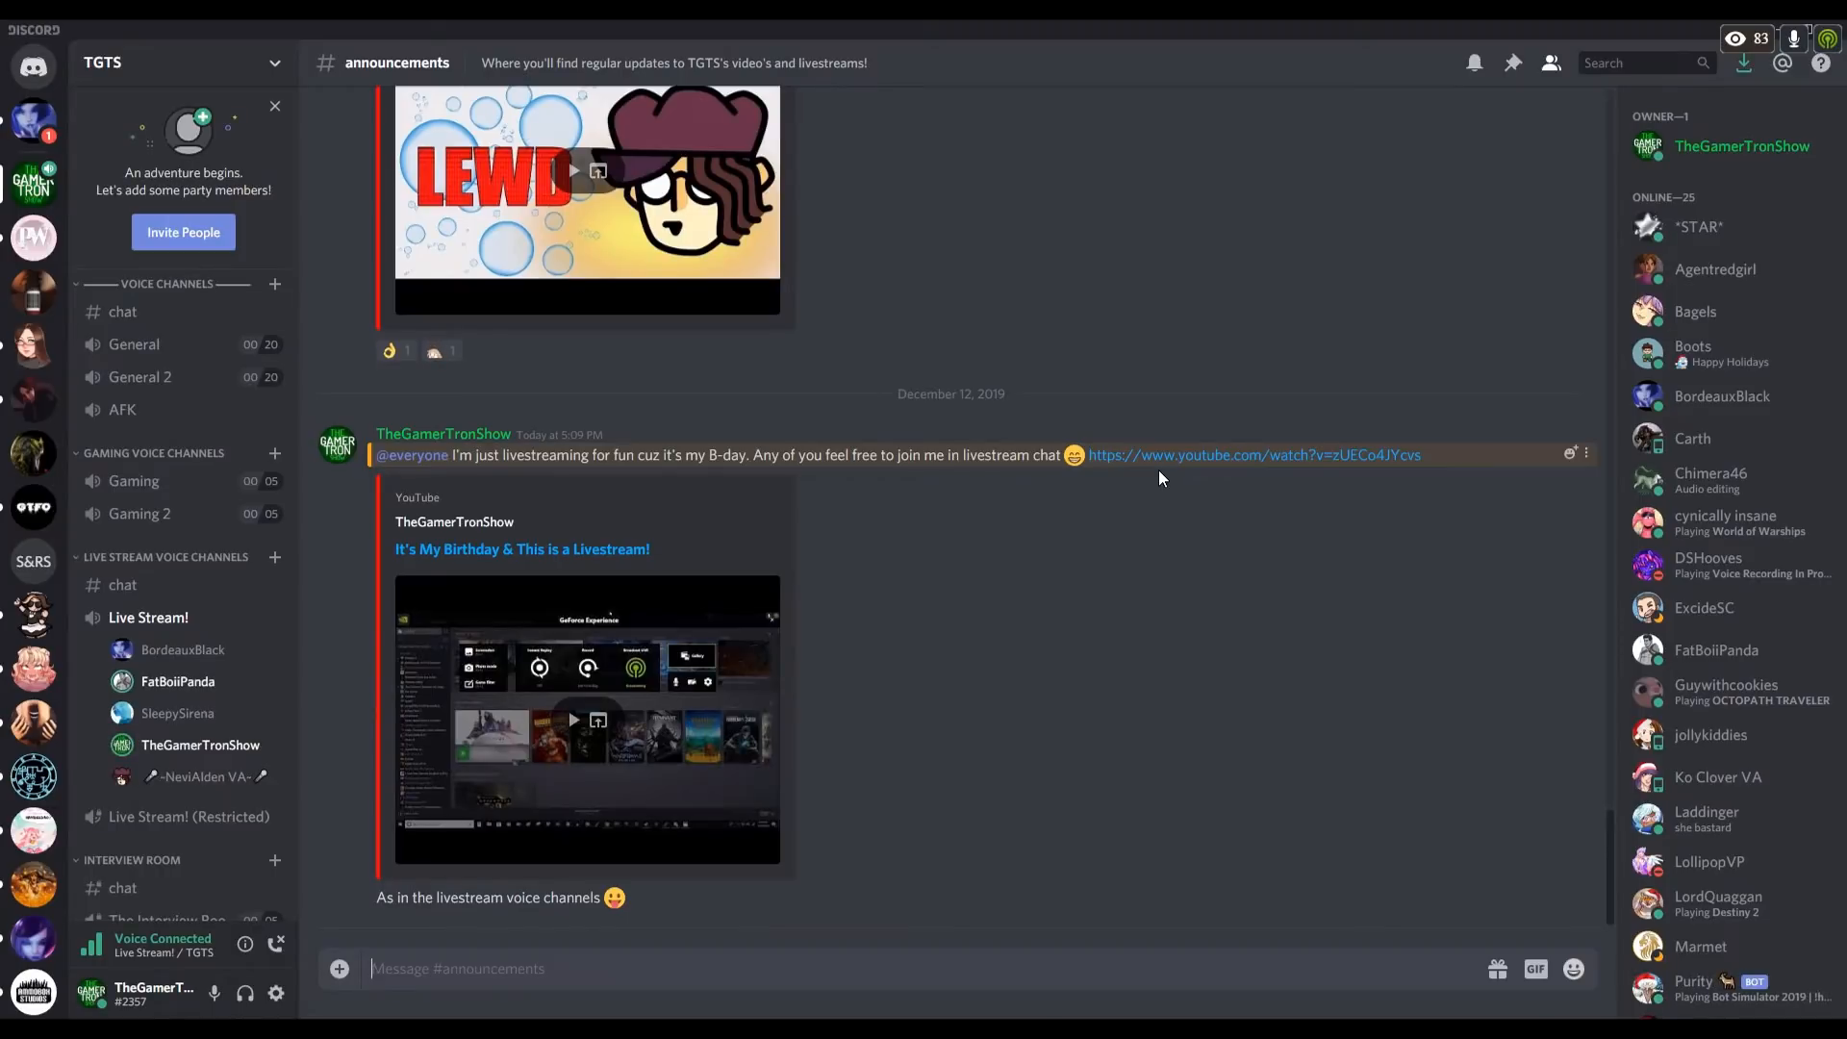
mouse_move(1190, 485)
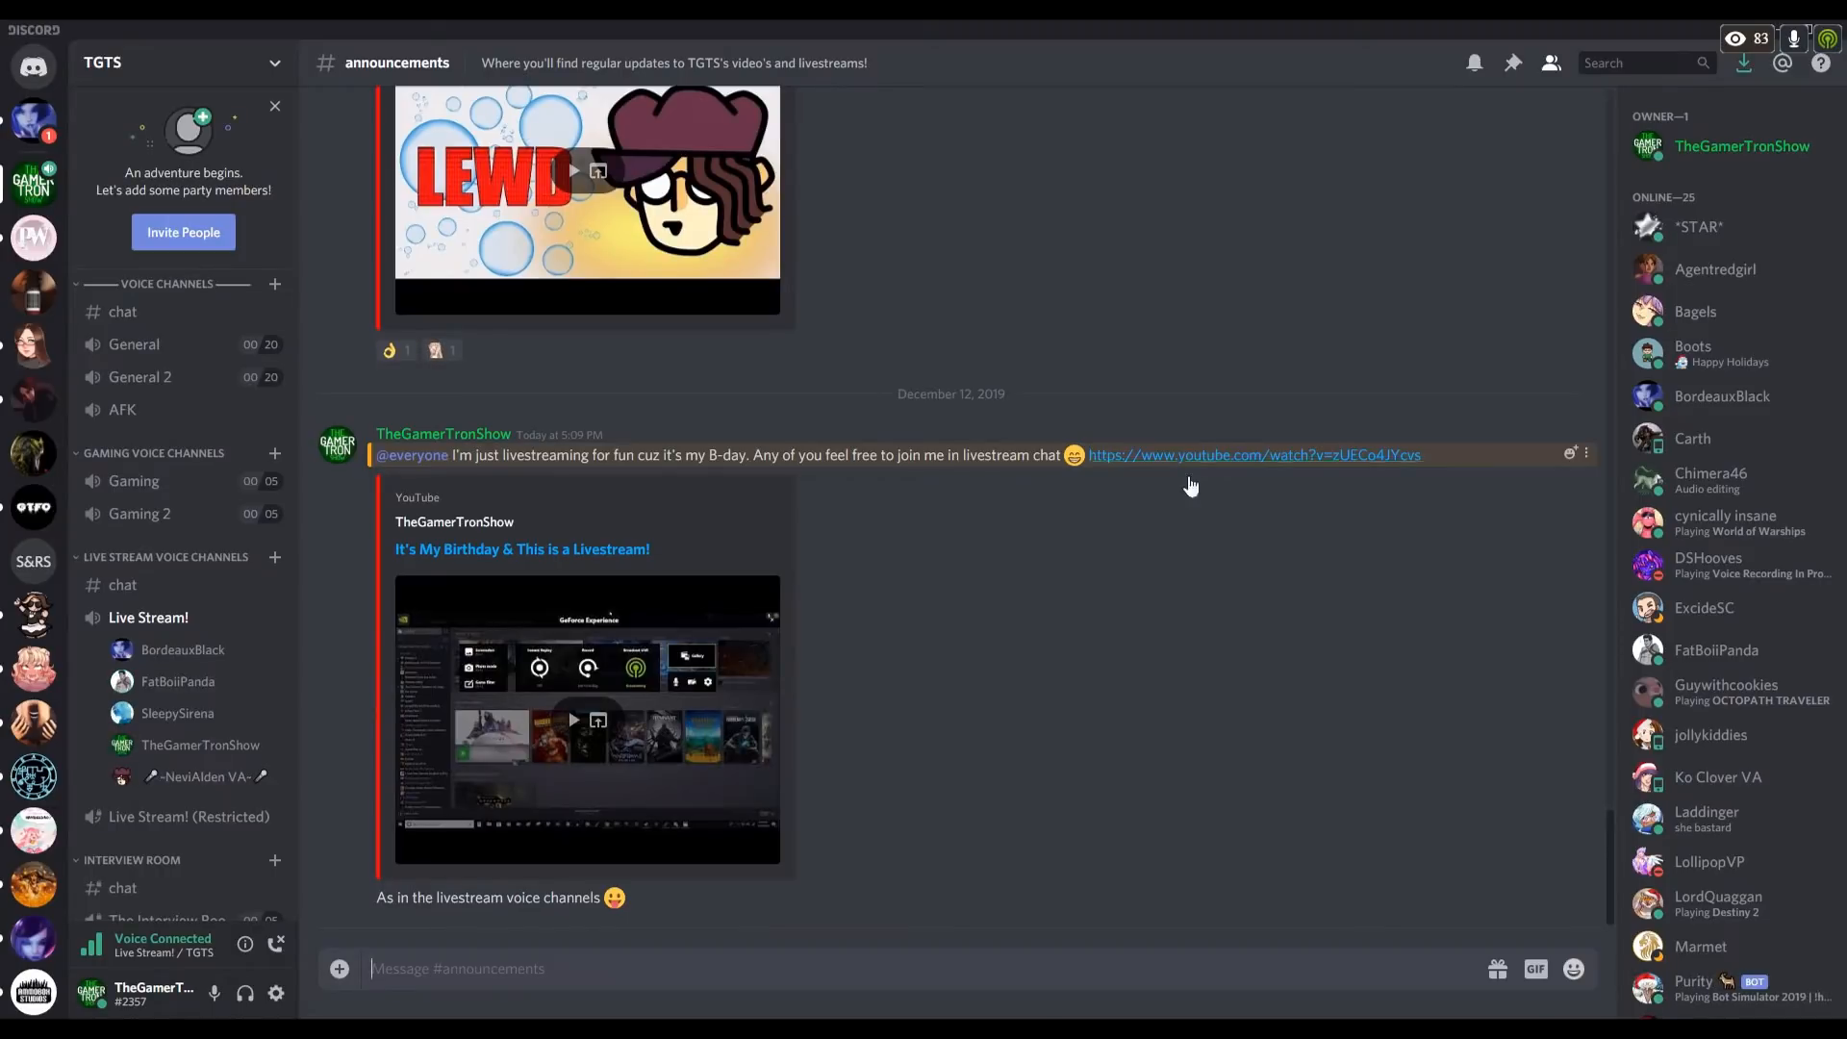
Open the birthday livestream's YouTube live chat popout beside Discord.
click(1253, 455)
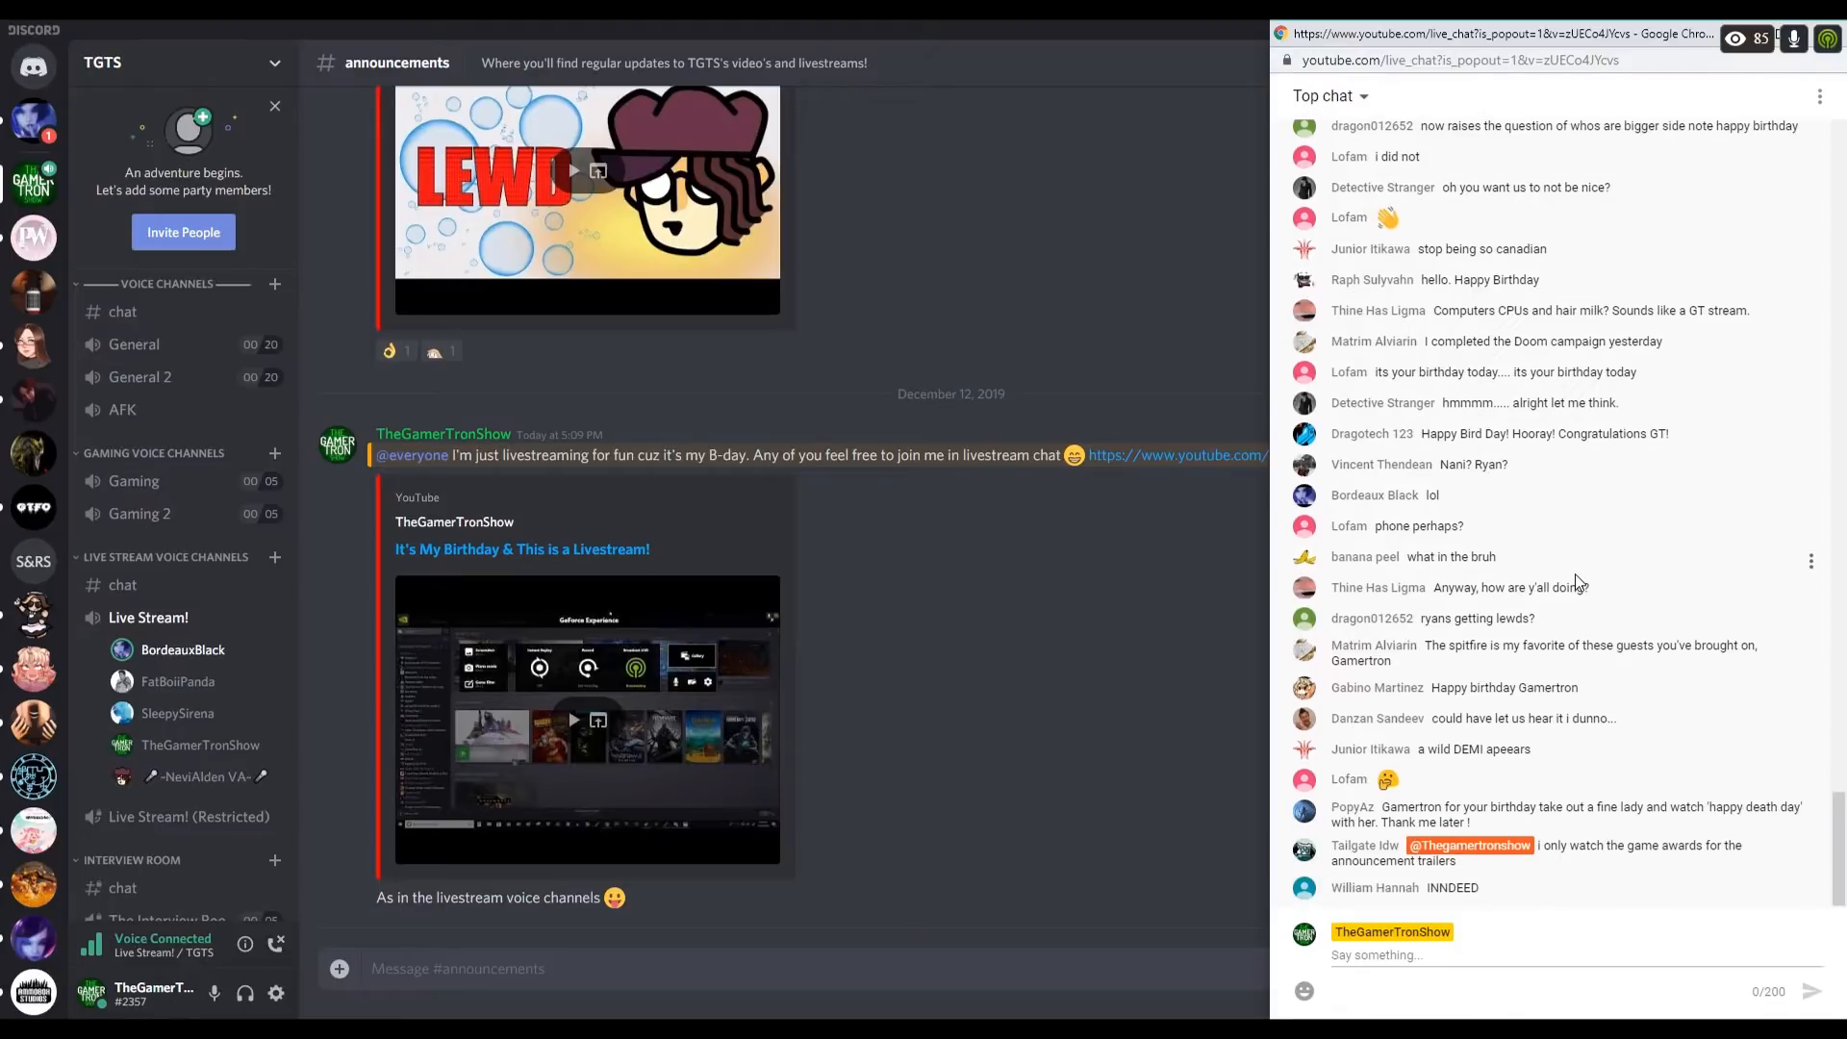
scroll(down, 3)
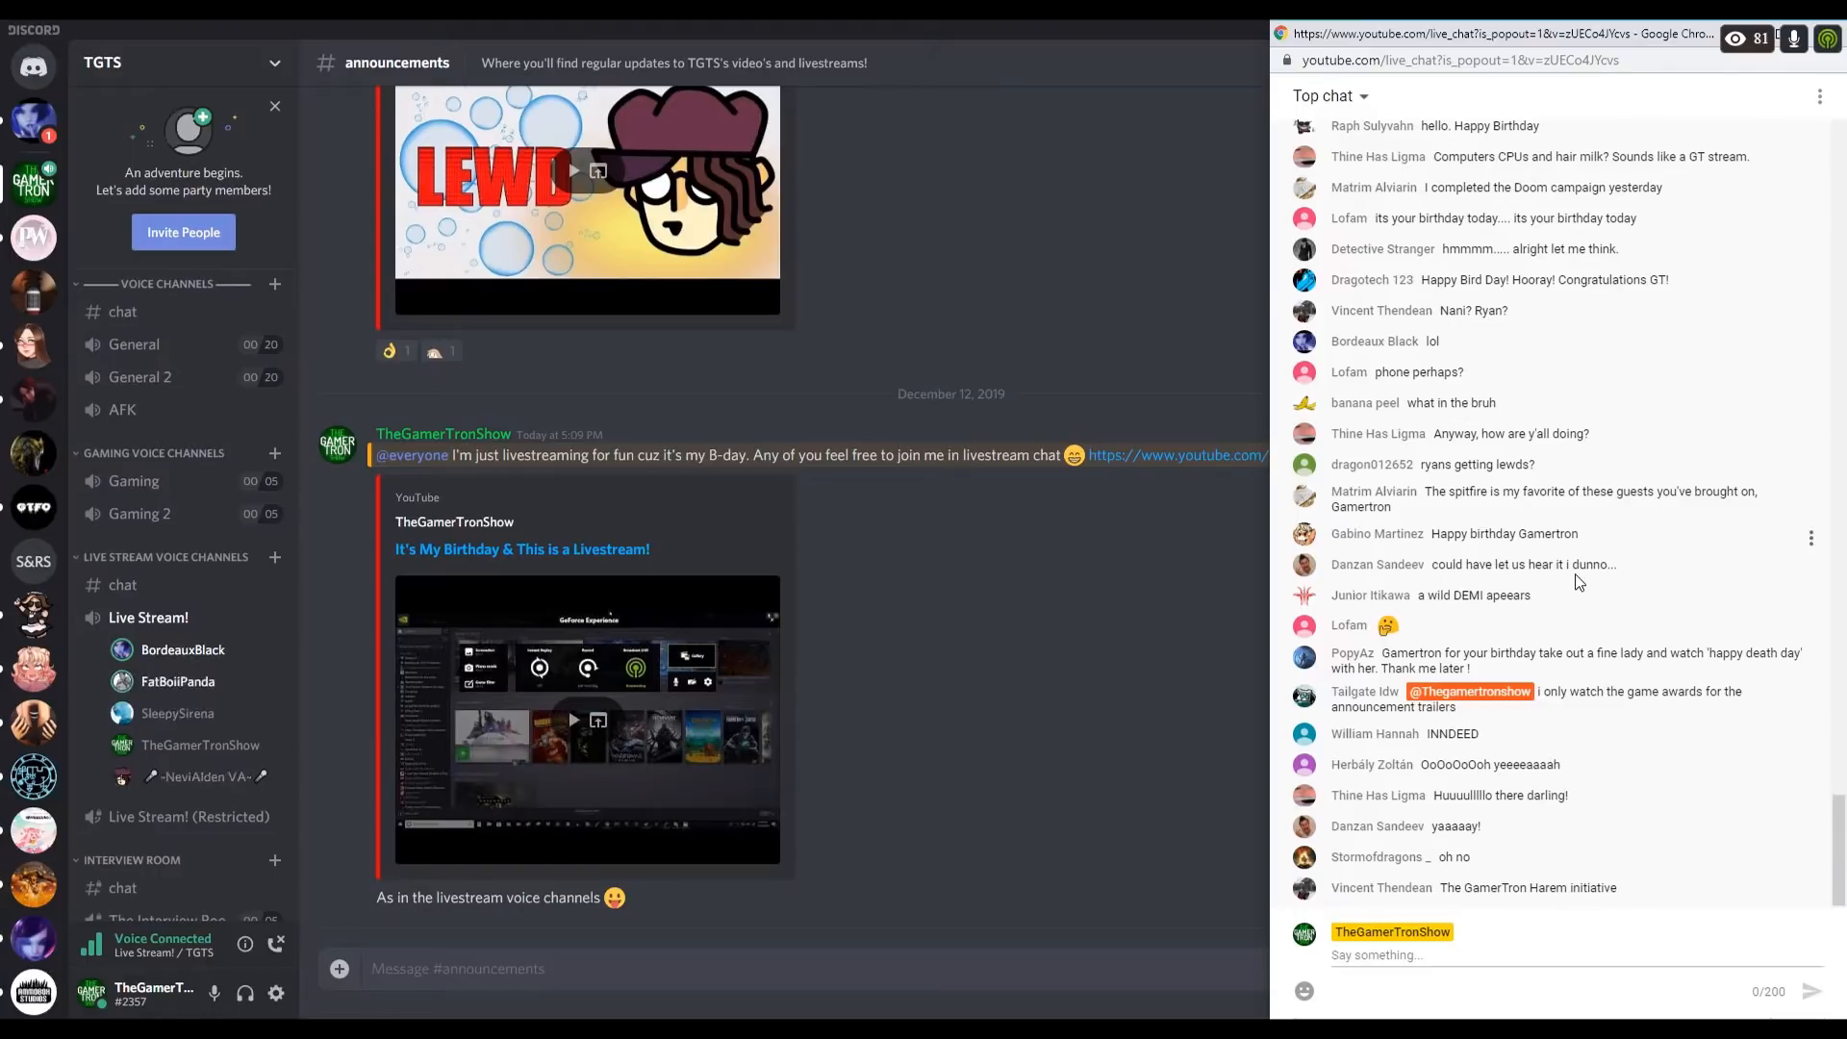
scroll(up, 3)
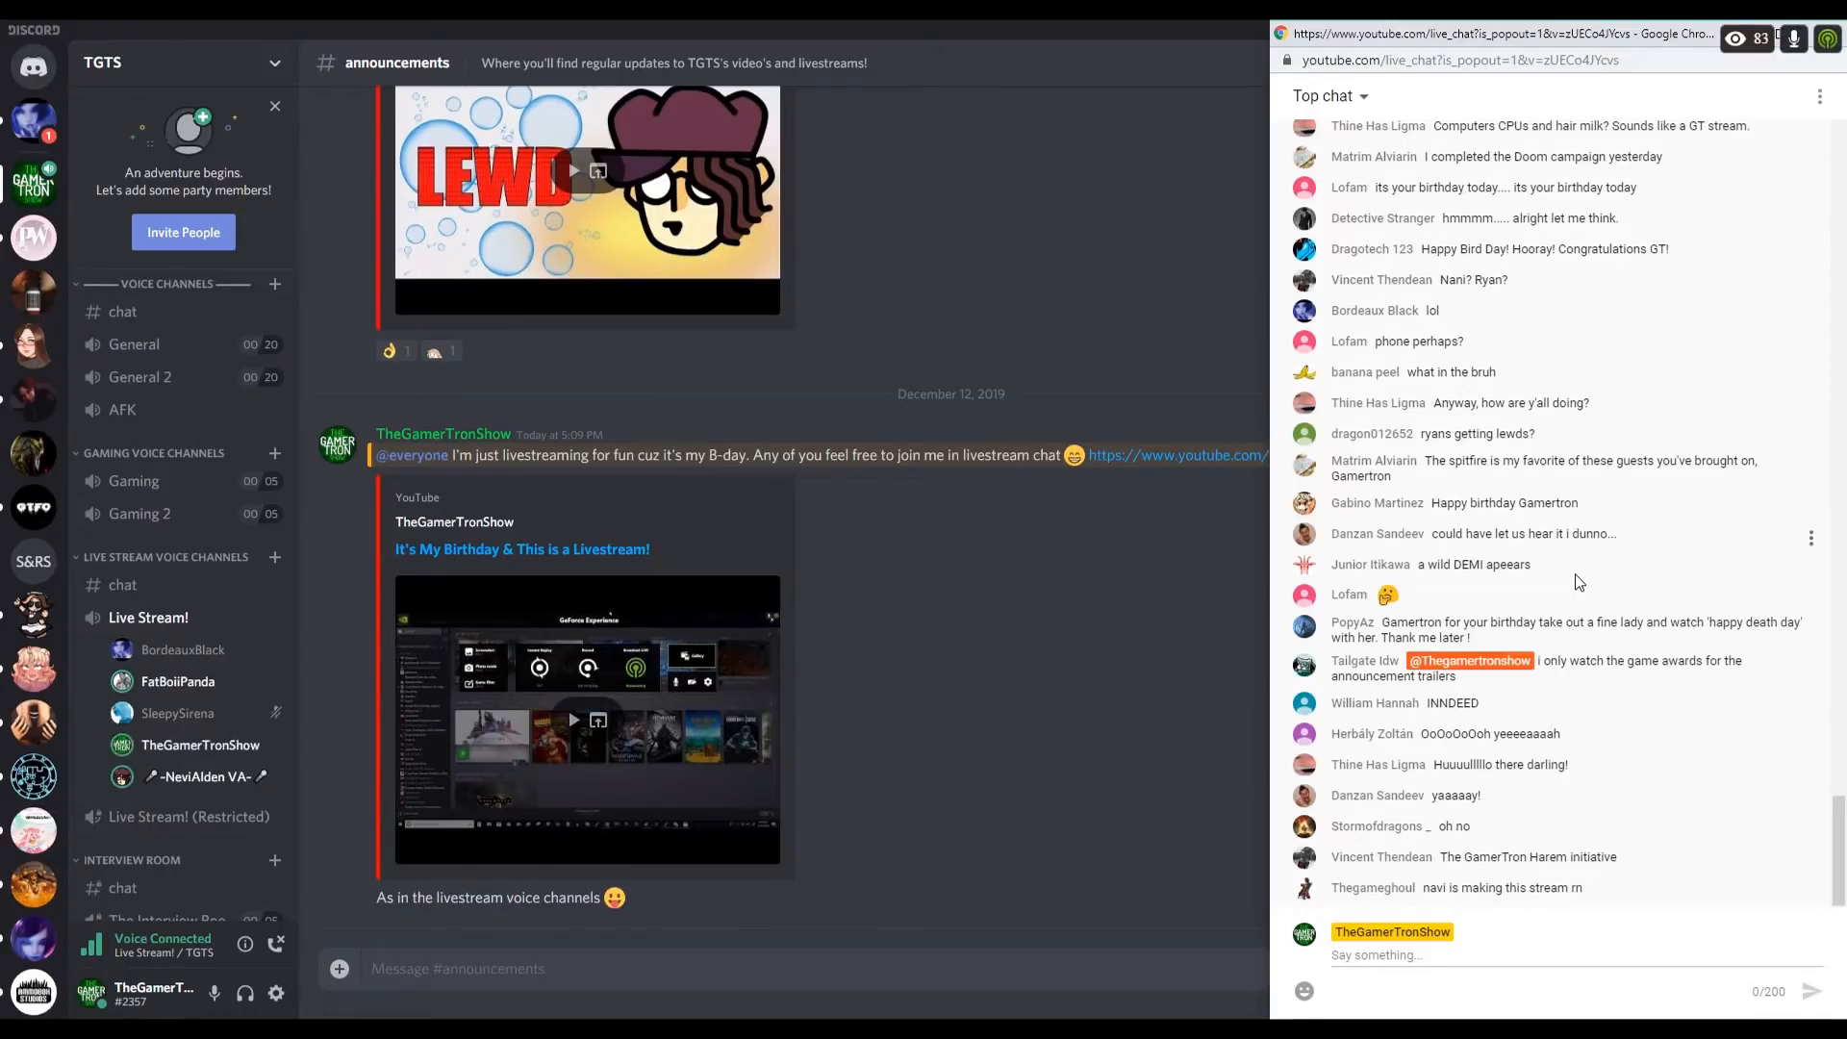
scroll(down, 3)
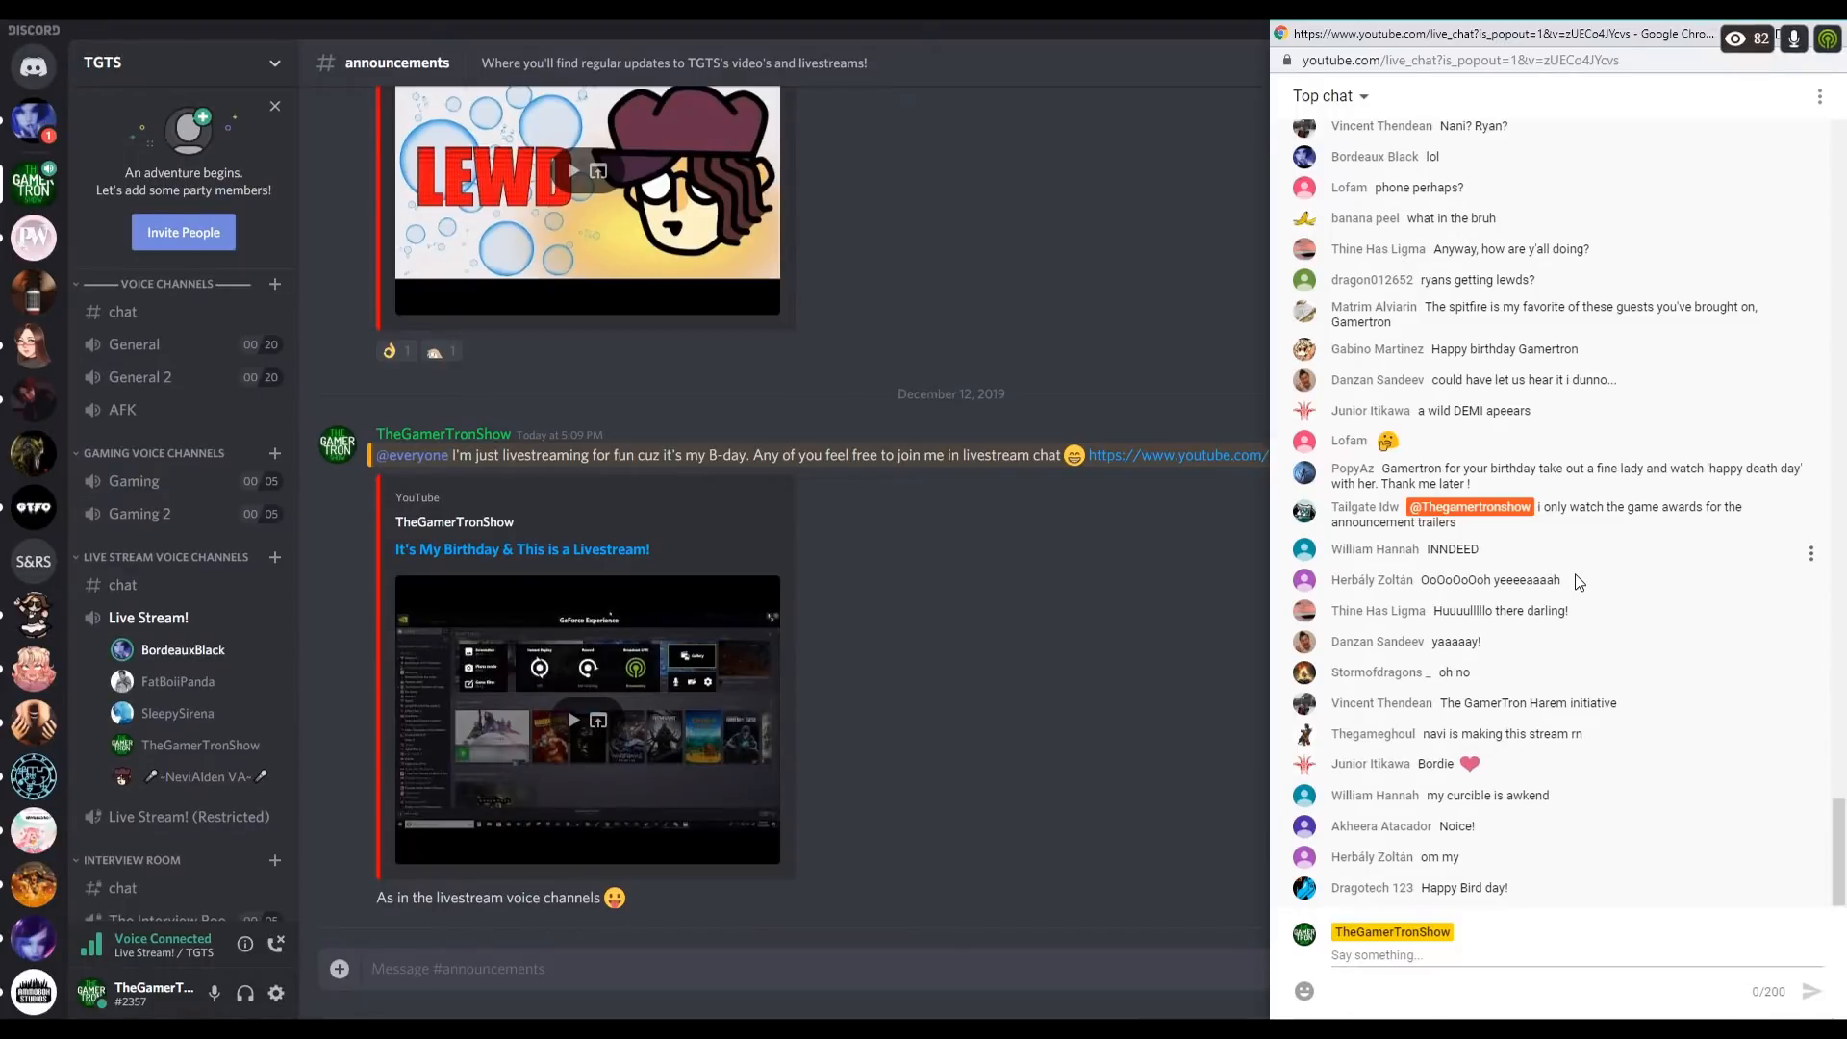
scroll(down, 3)
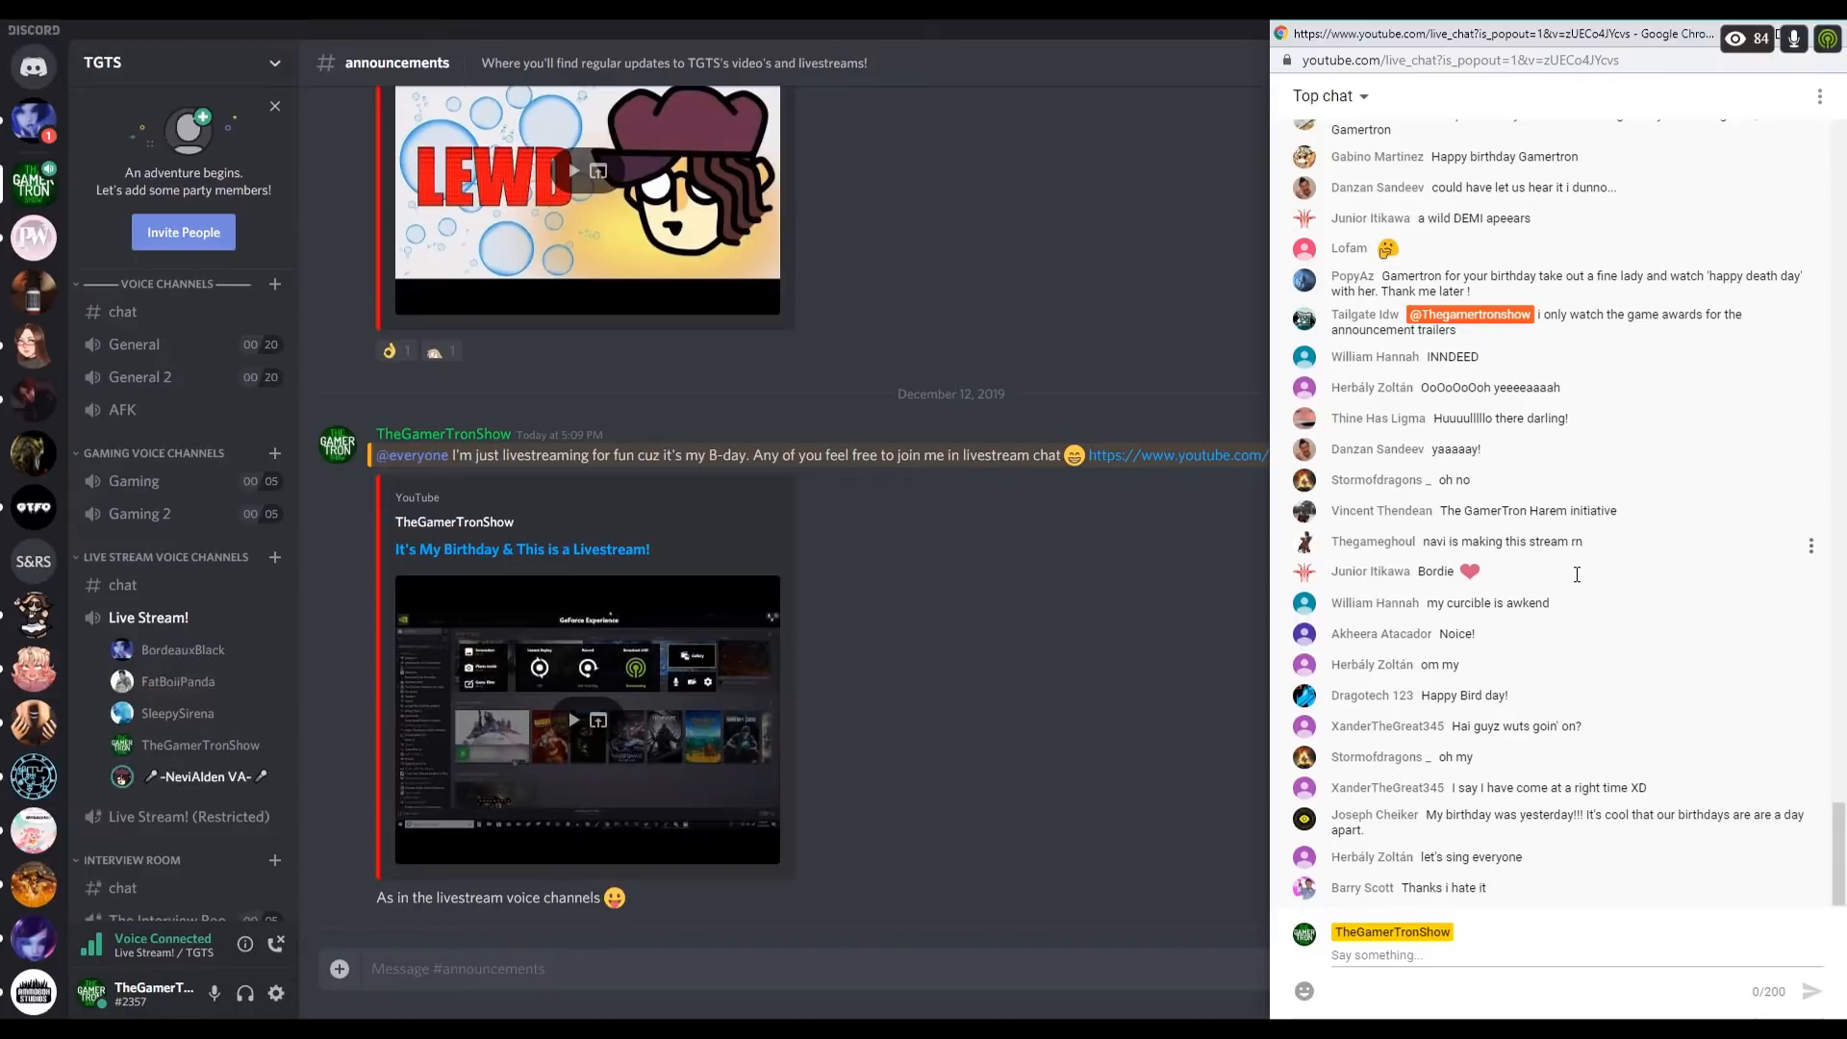
scroll(down, 3)
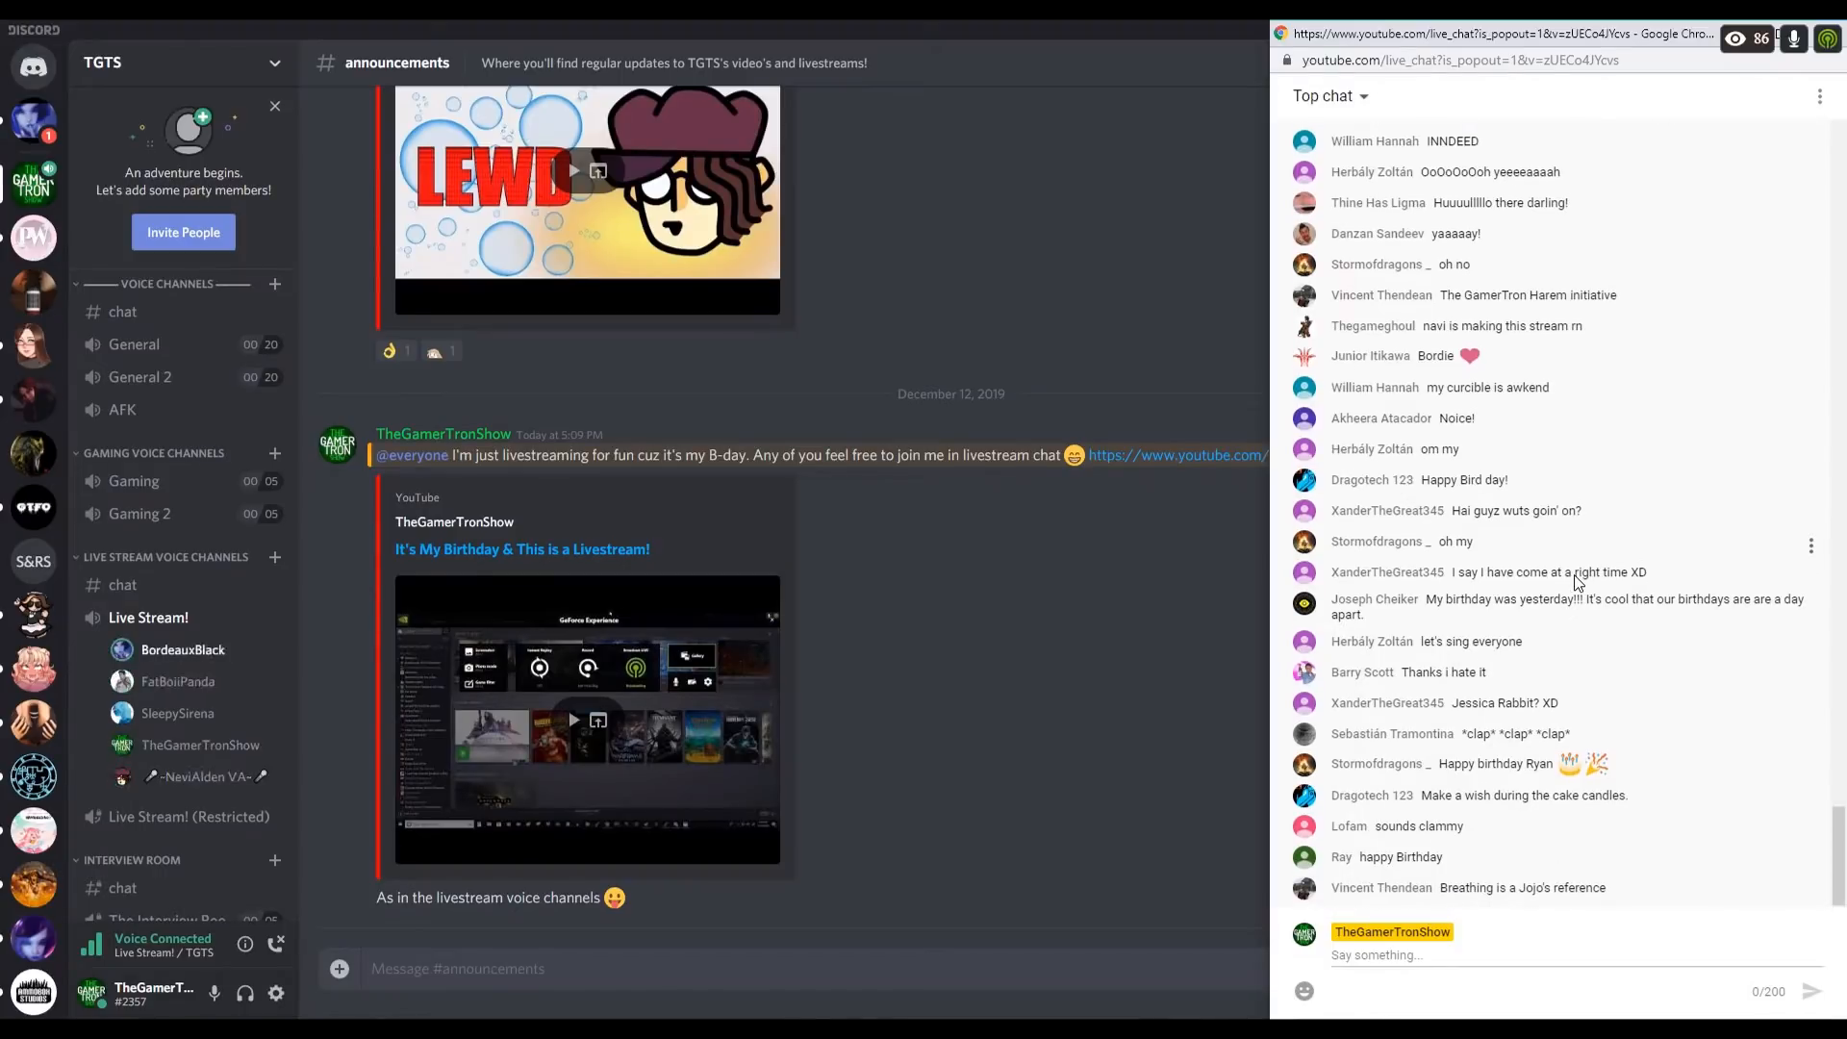
scroll(down, 3)
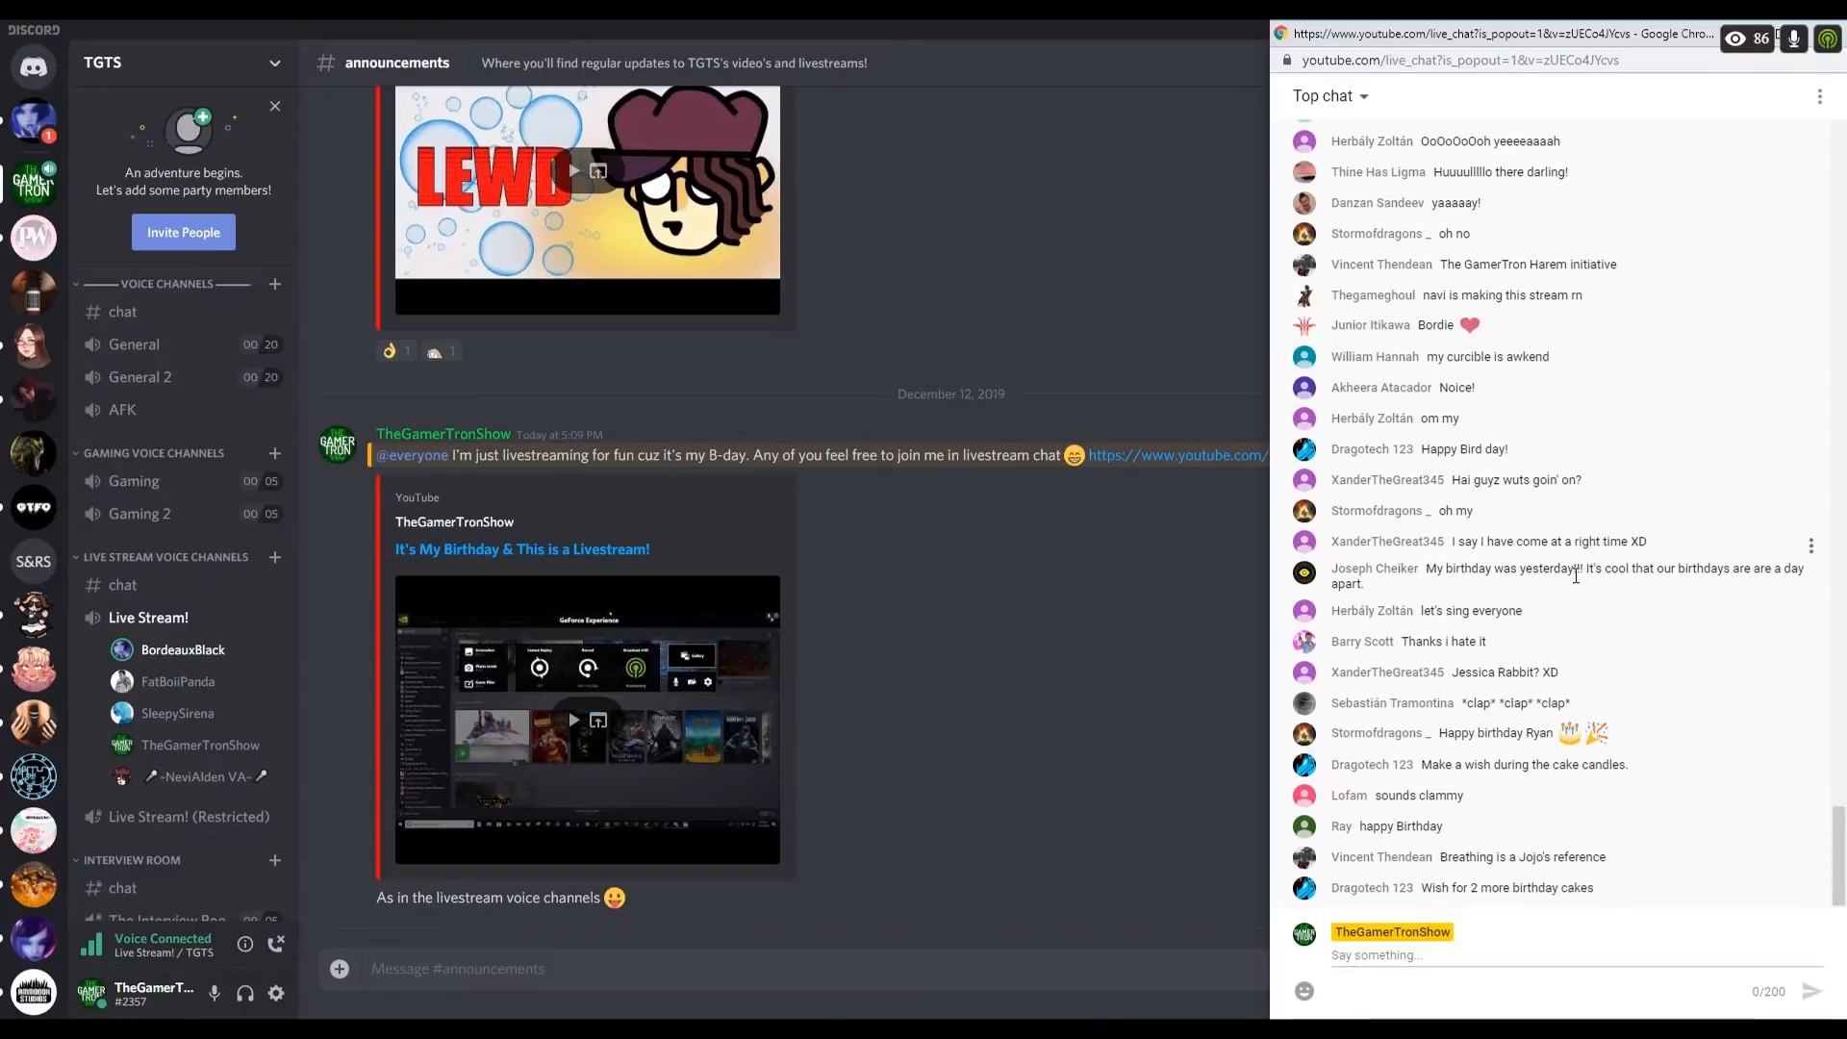
scroll(down, 3)
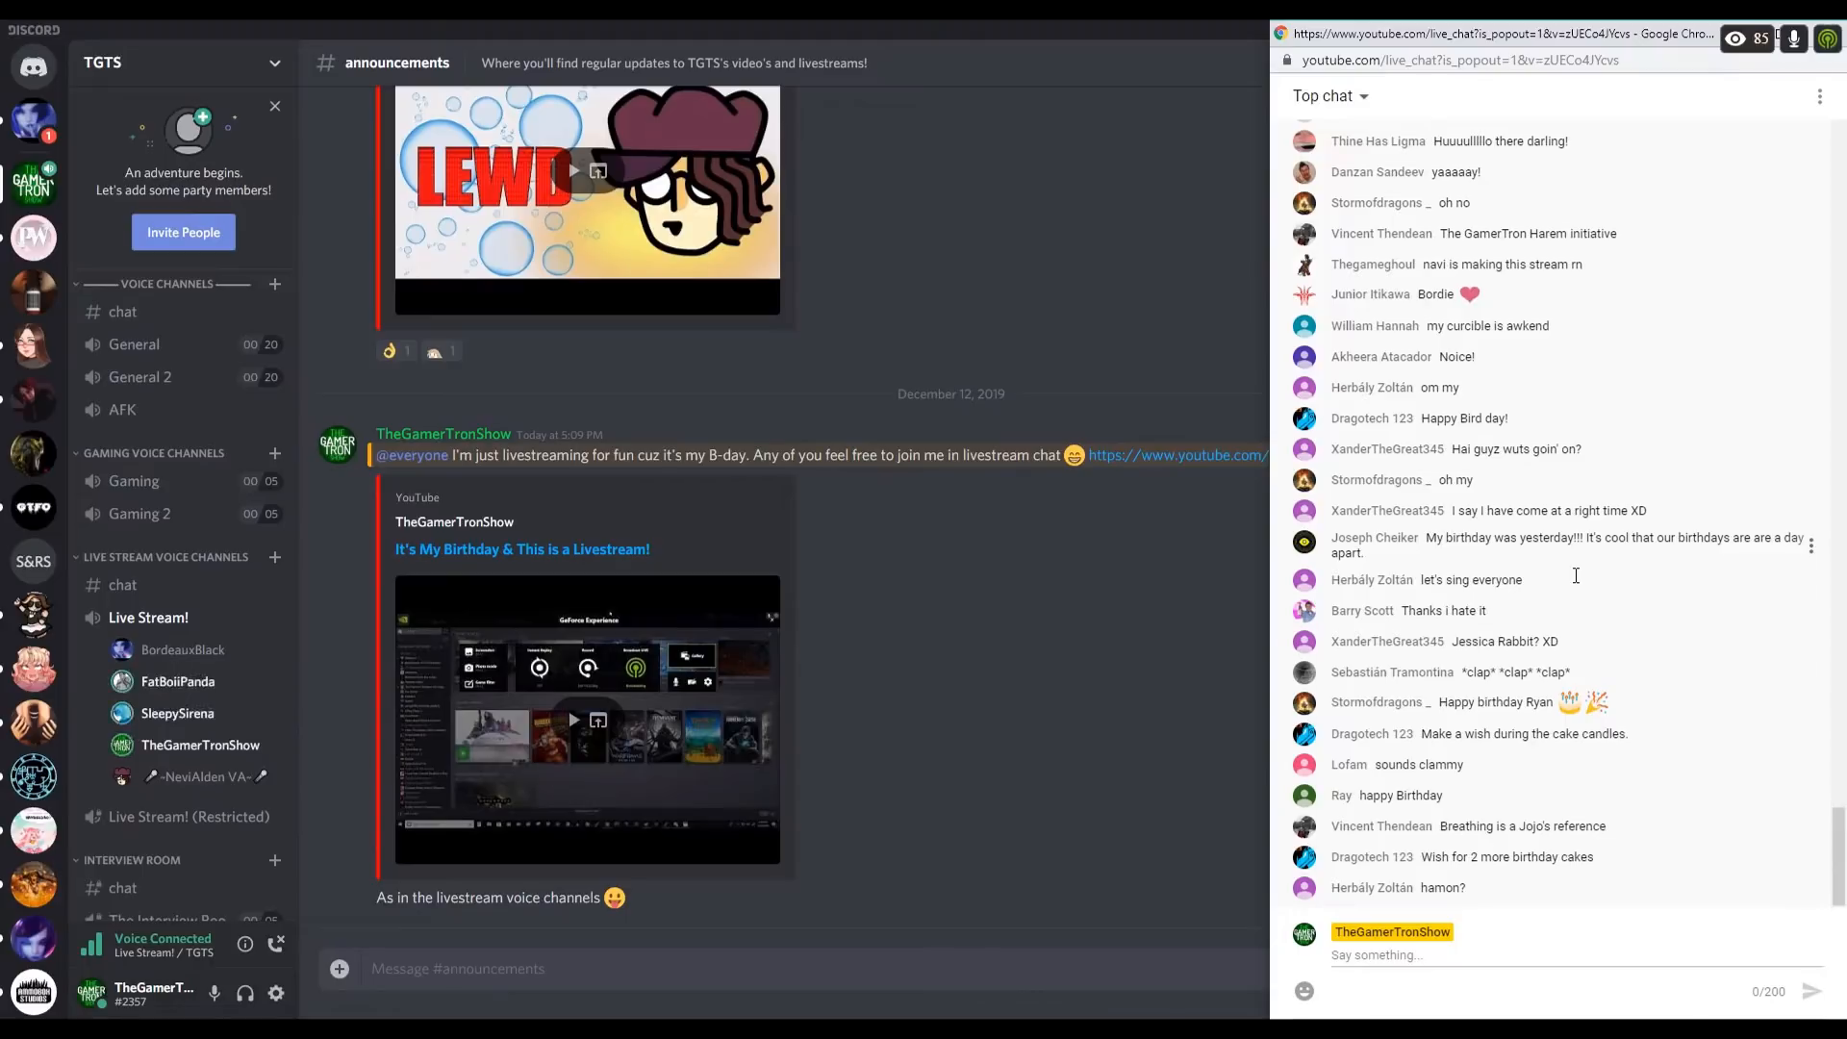
scroll(down, 3)
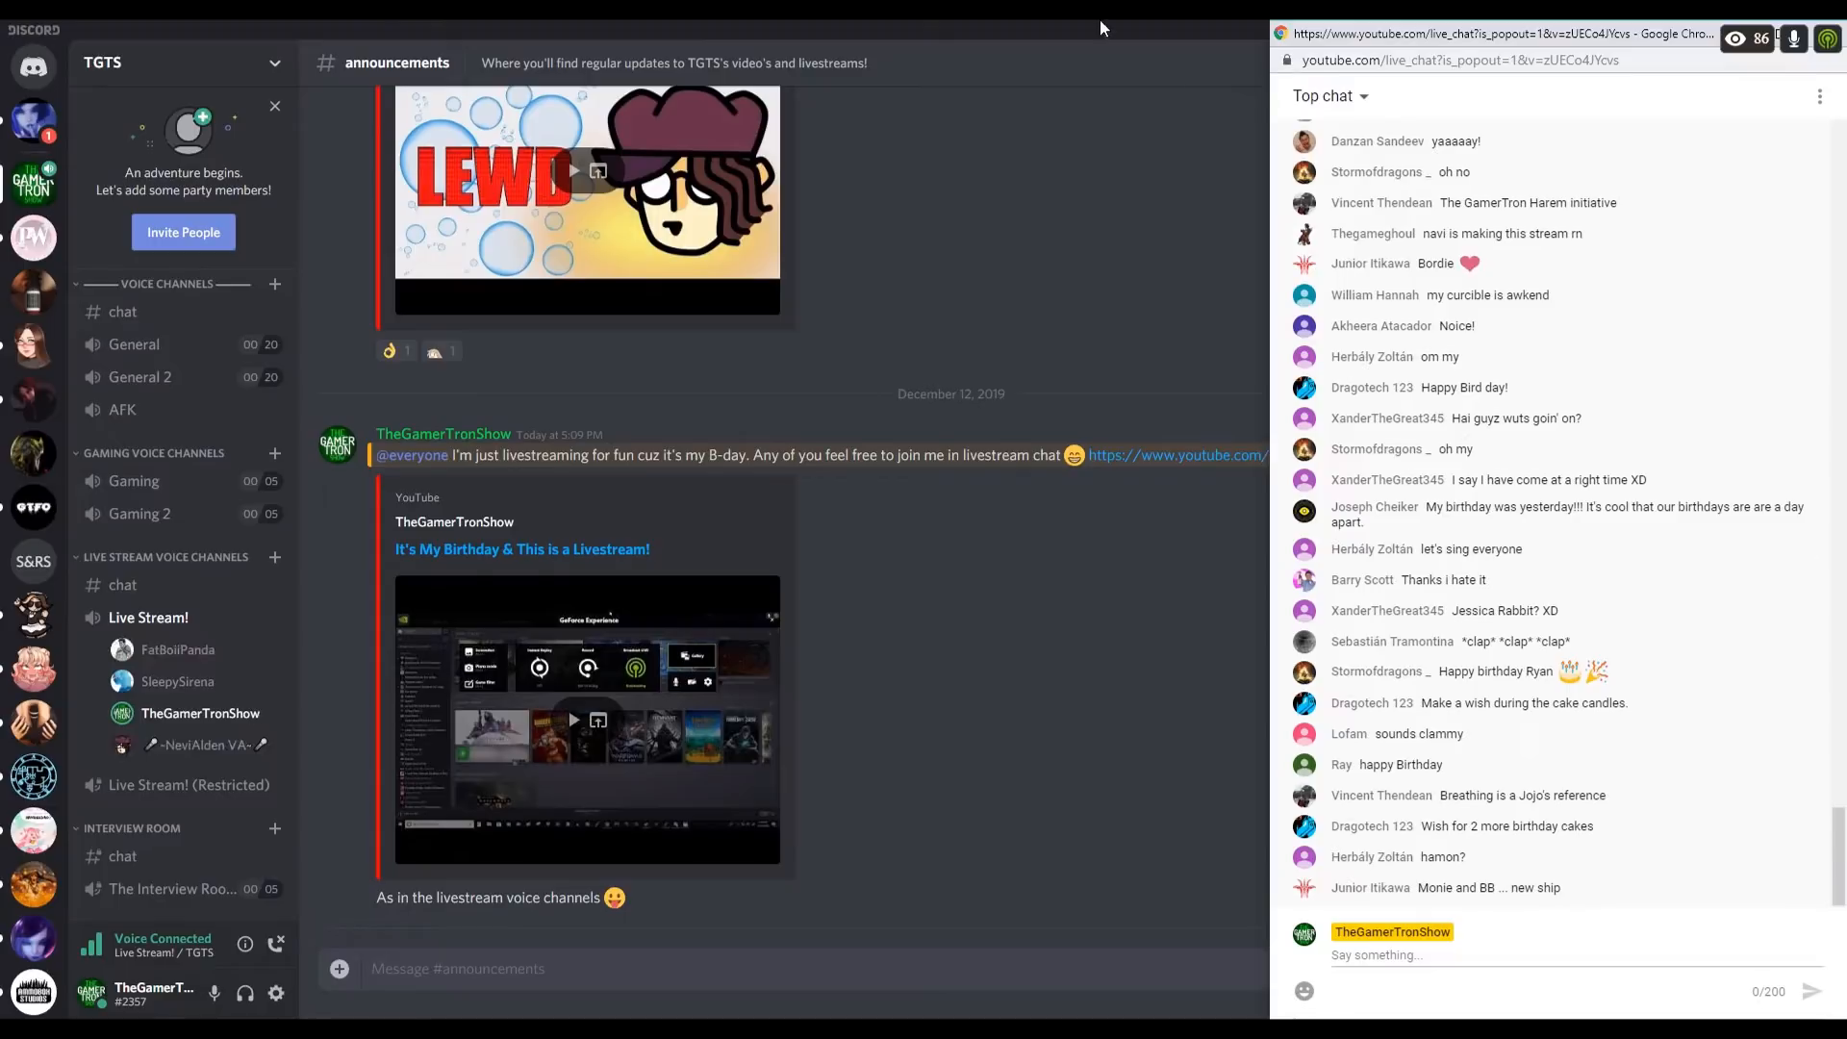
mouse_move(1093, 41)
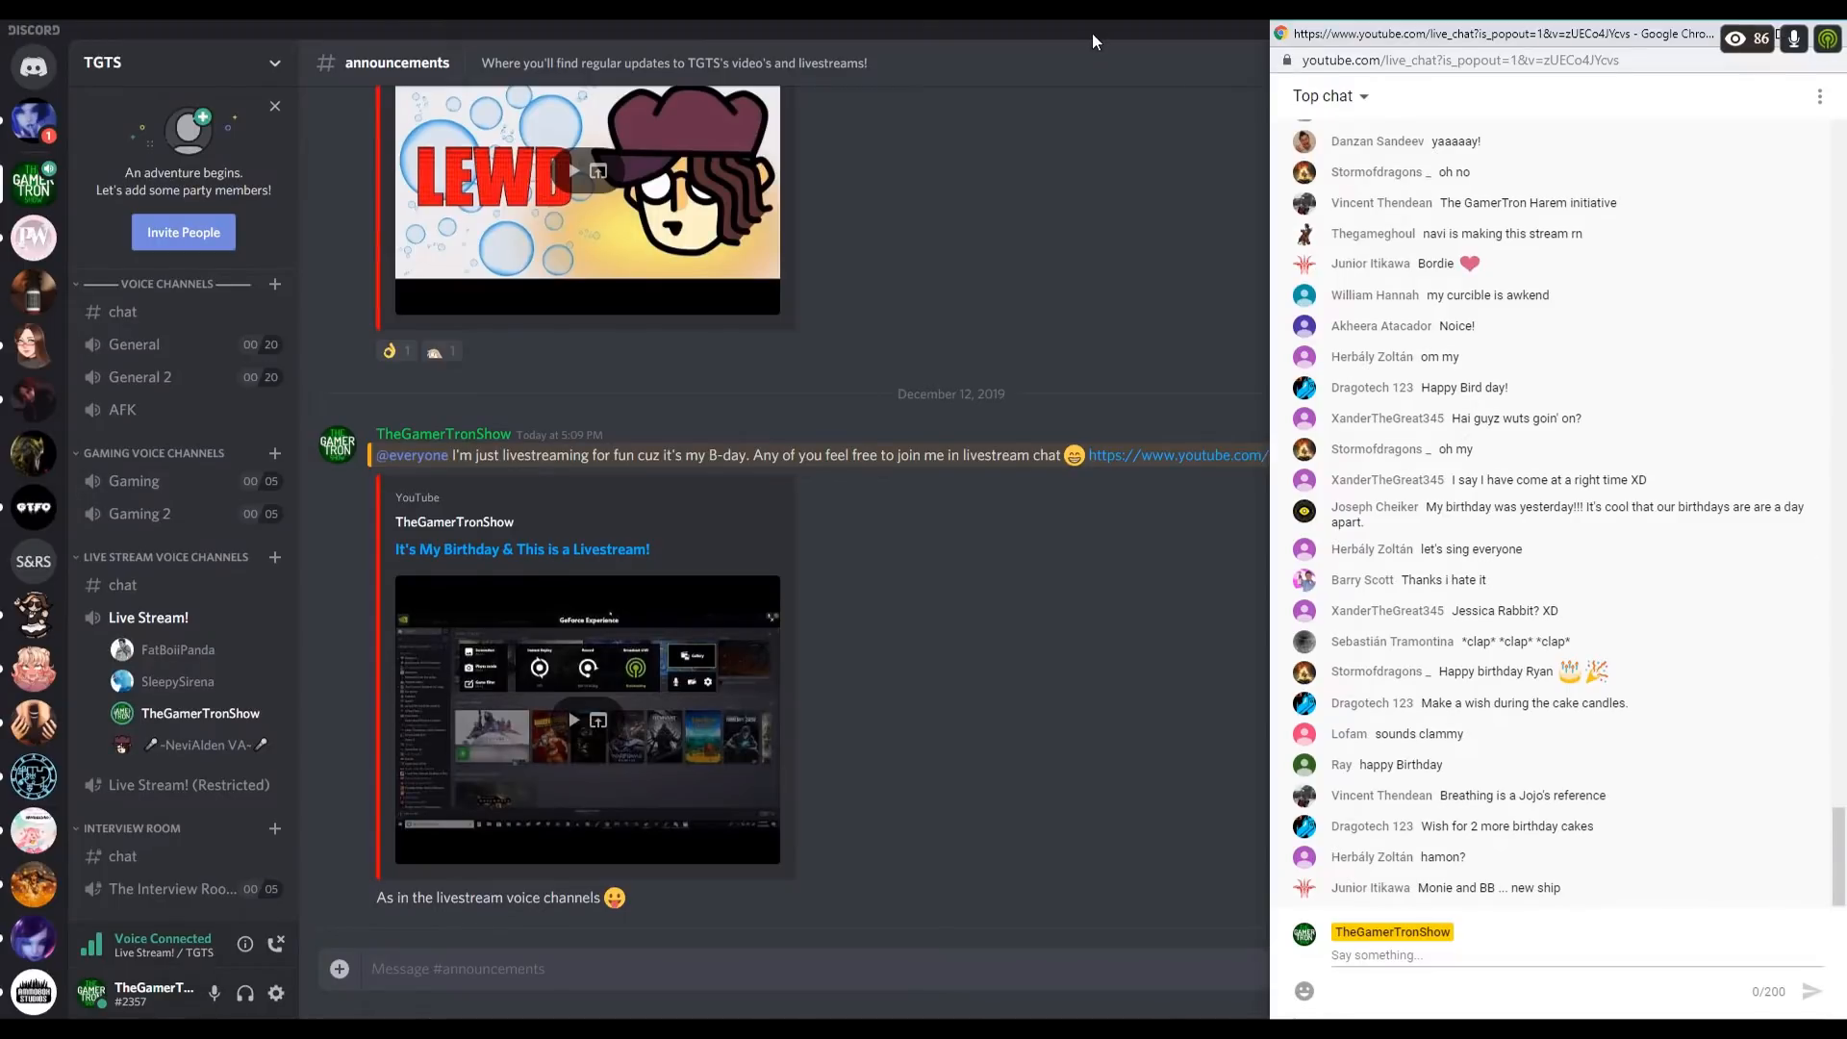
Minimize Discord so Doom Eternal gameplay shows next to the chat popout.
click(1833, 27)
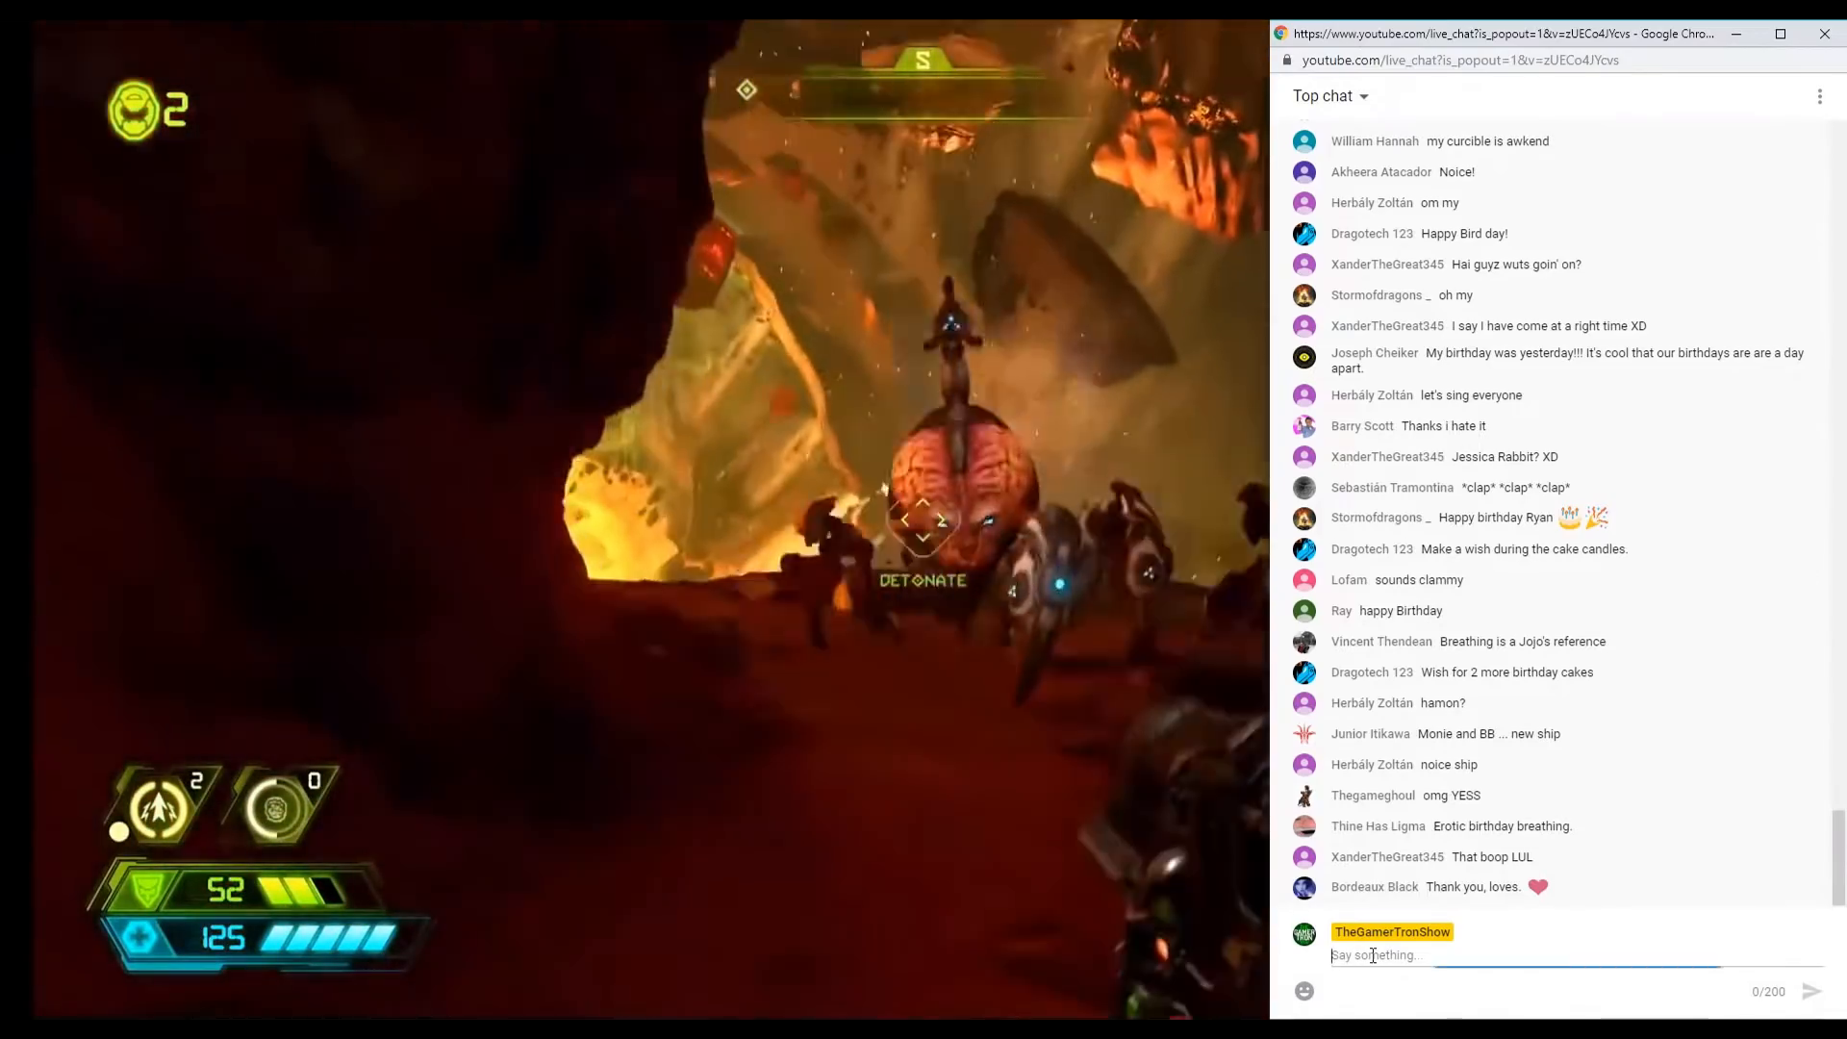
Mention Bordeaux Black in the chat box and type 'THANK YOU SO MU'.
text(@)
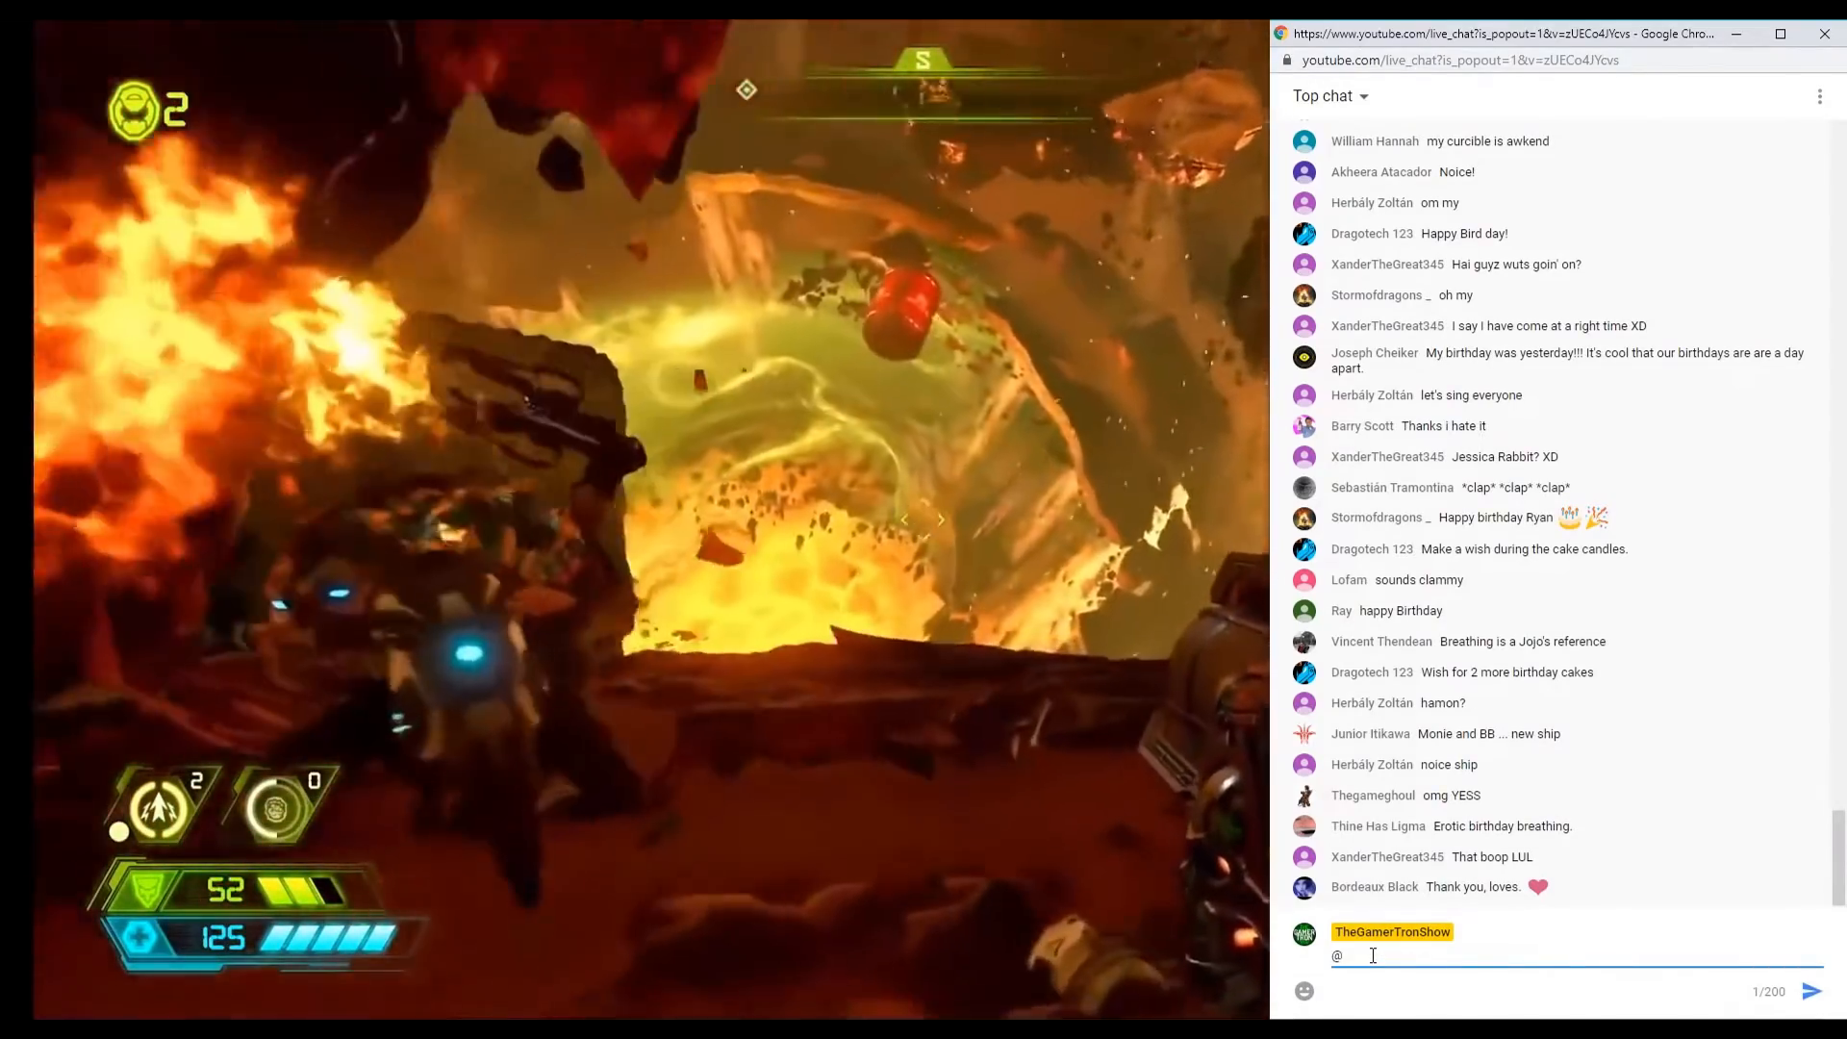
text(Bor)
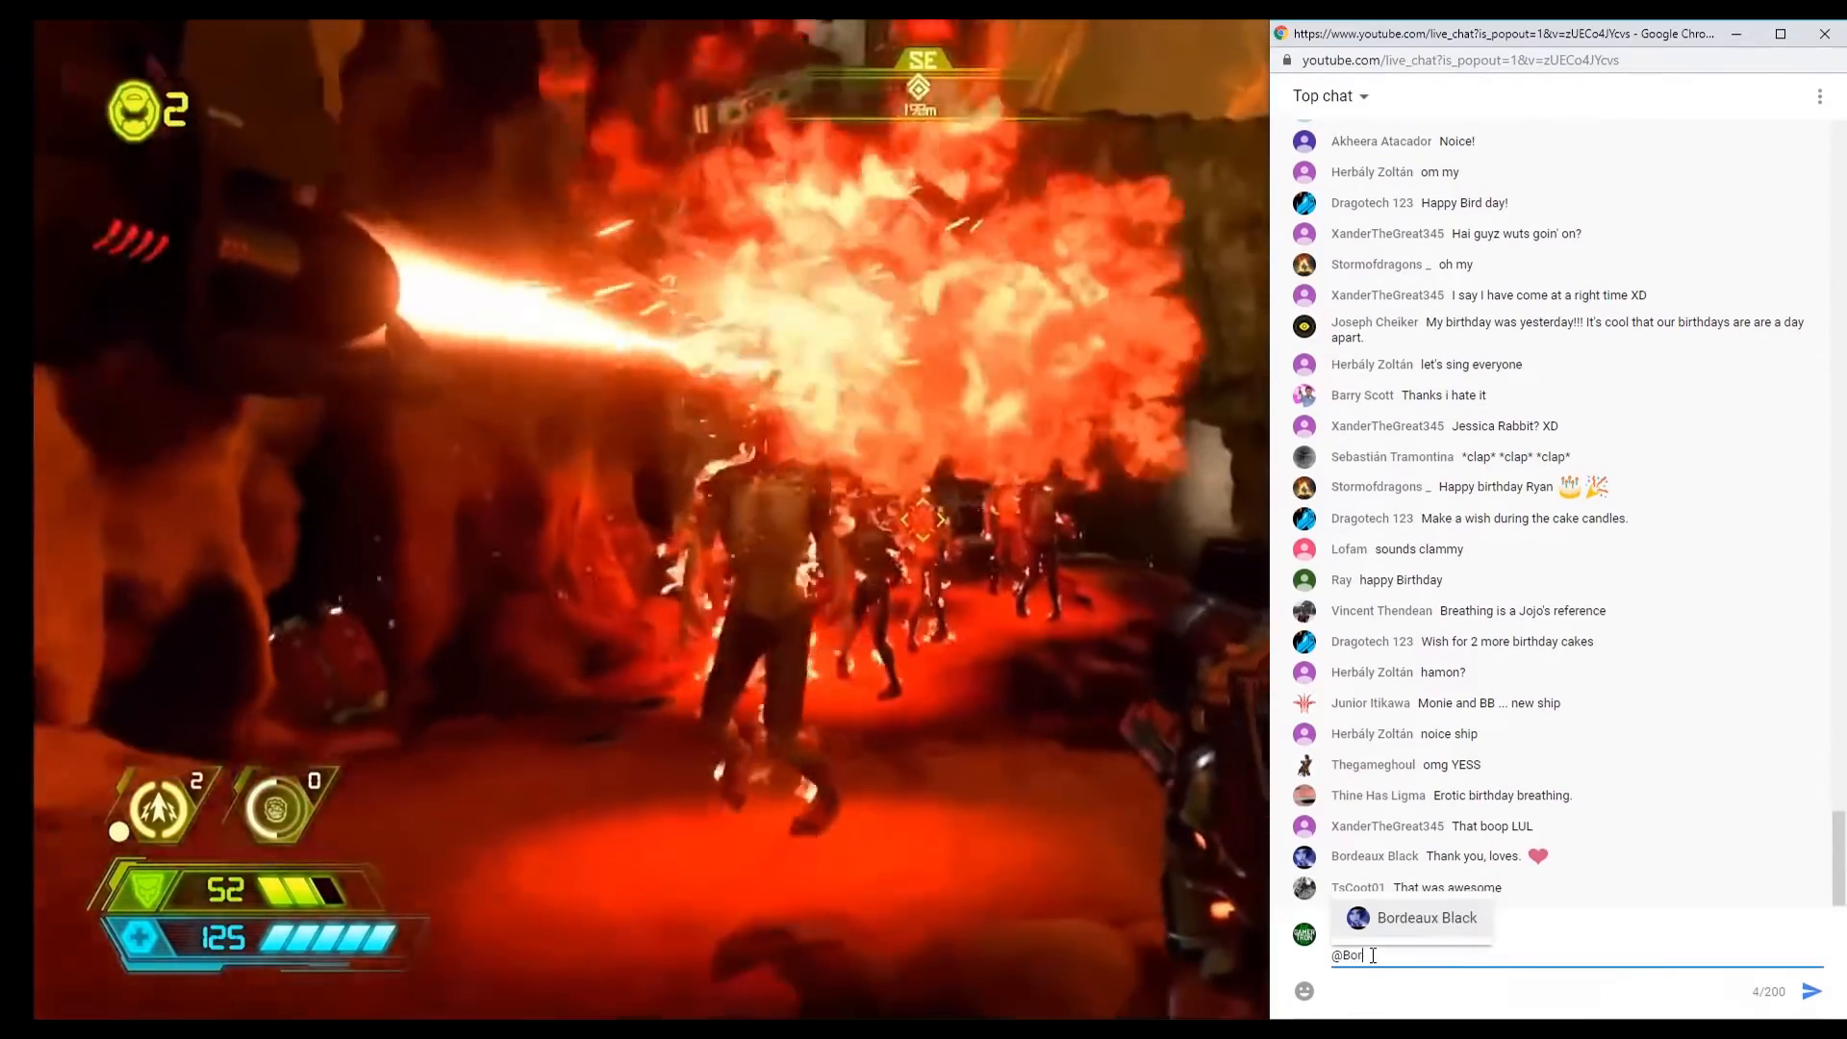
click(1427, 917)
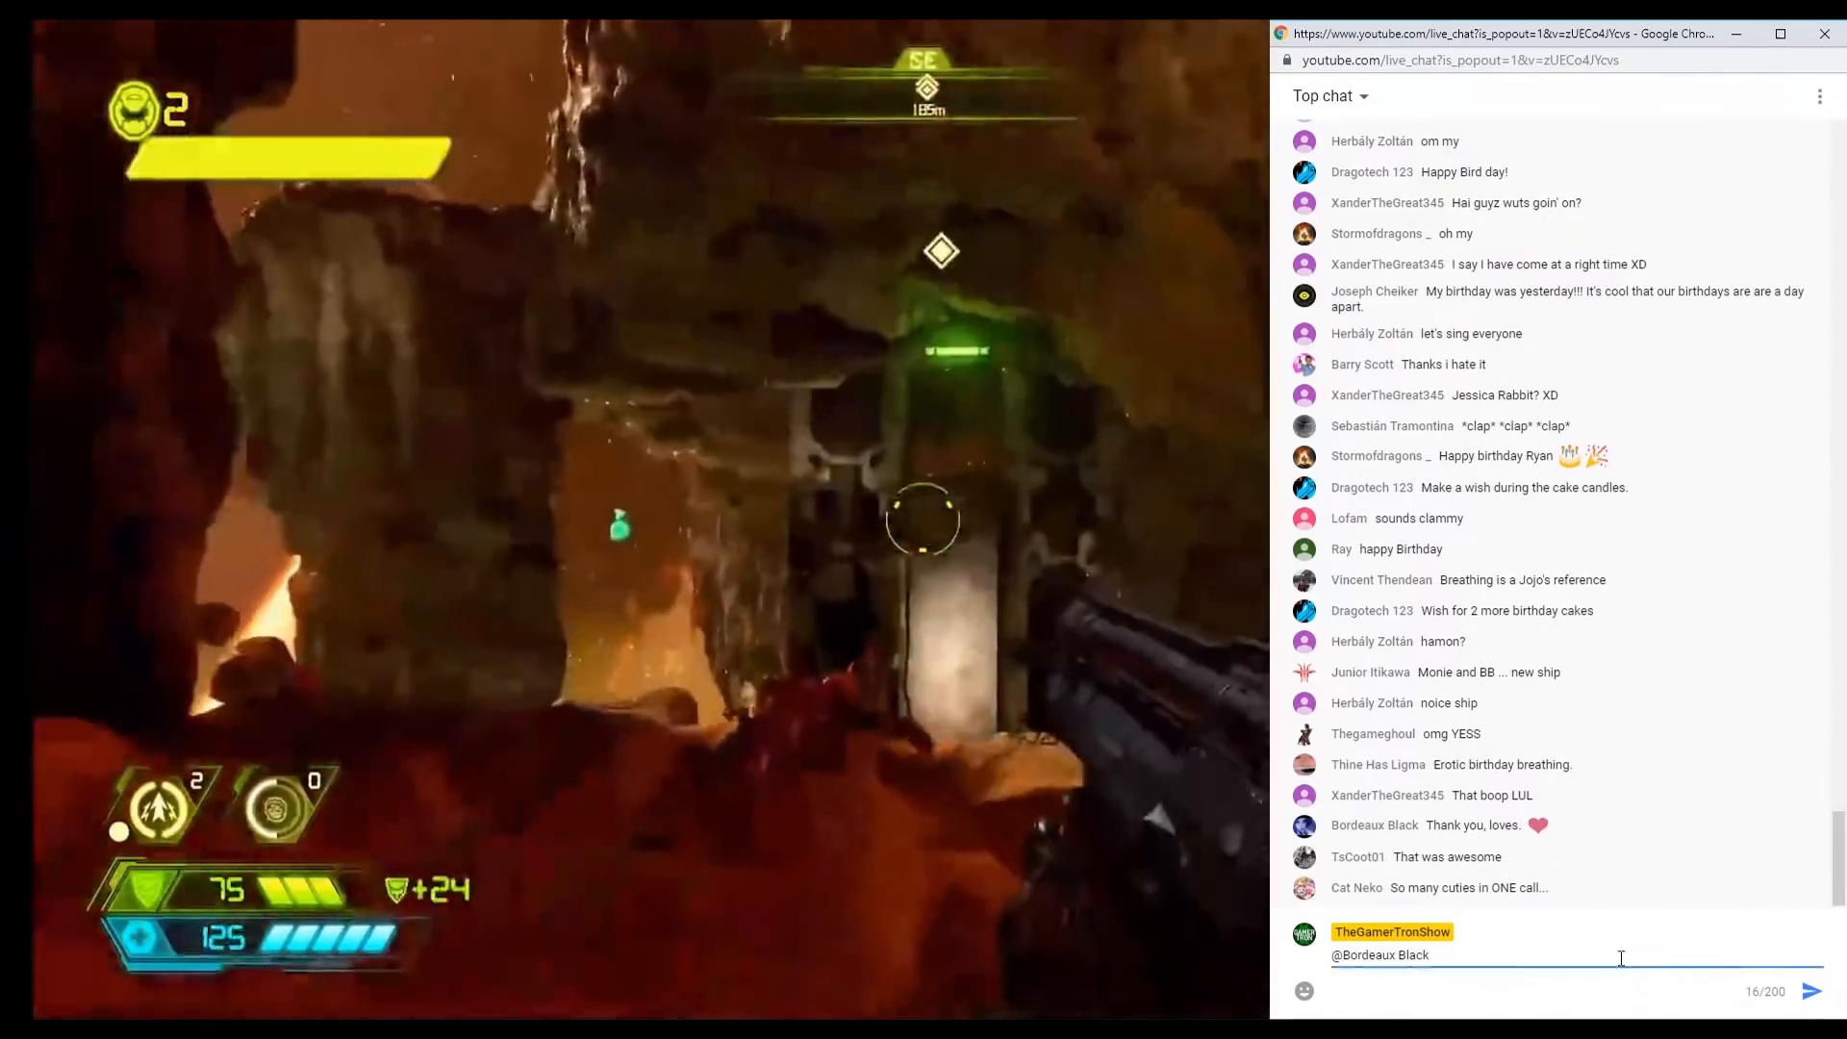
text(THANK YOU)
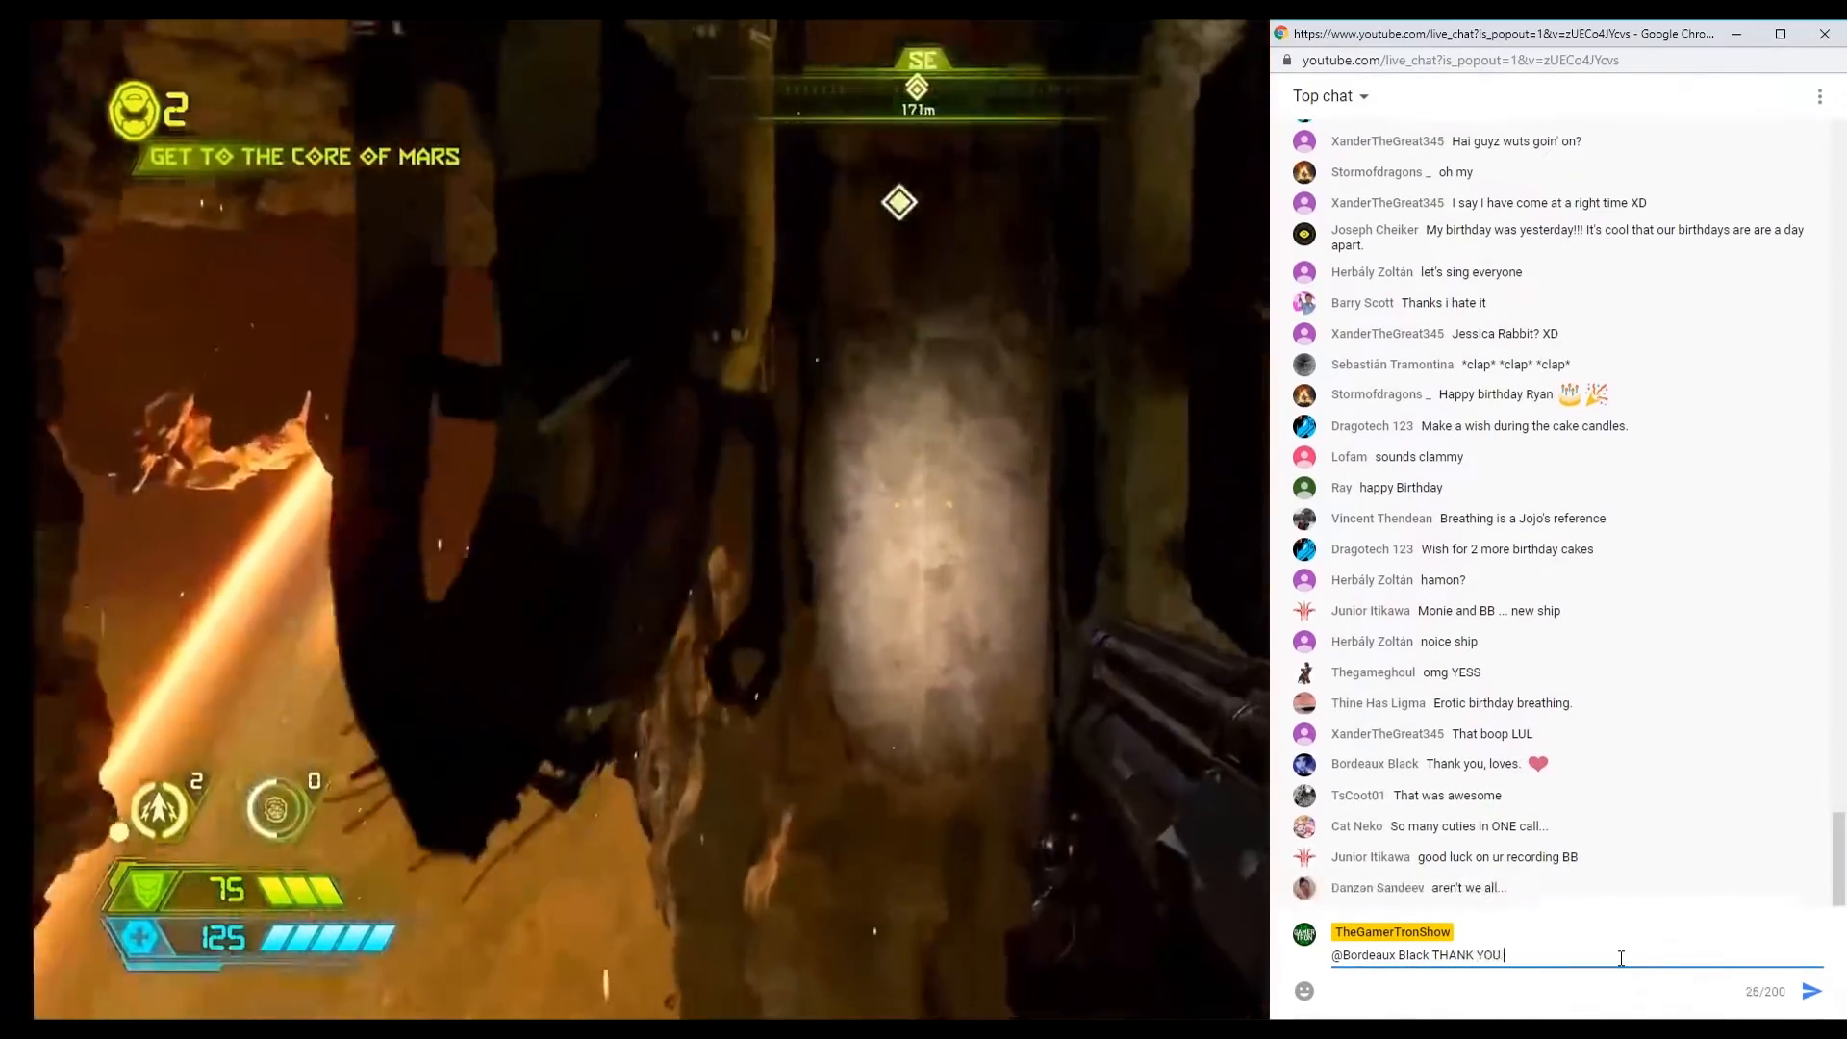
text(SO MU)
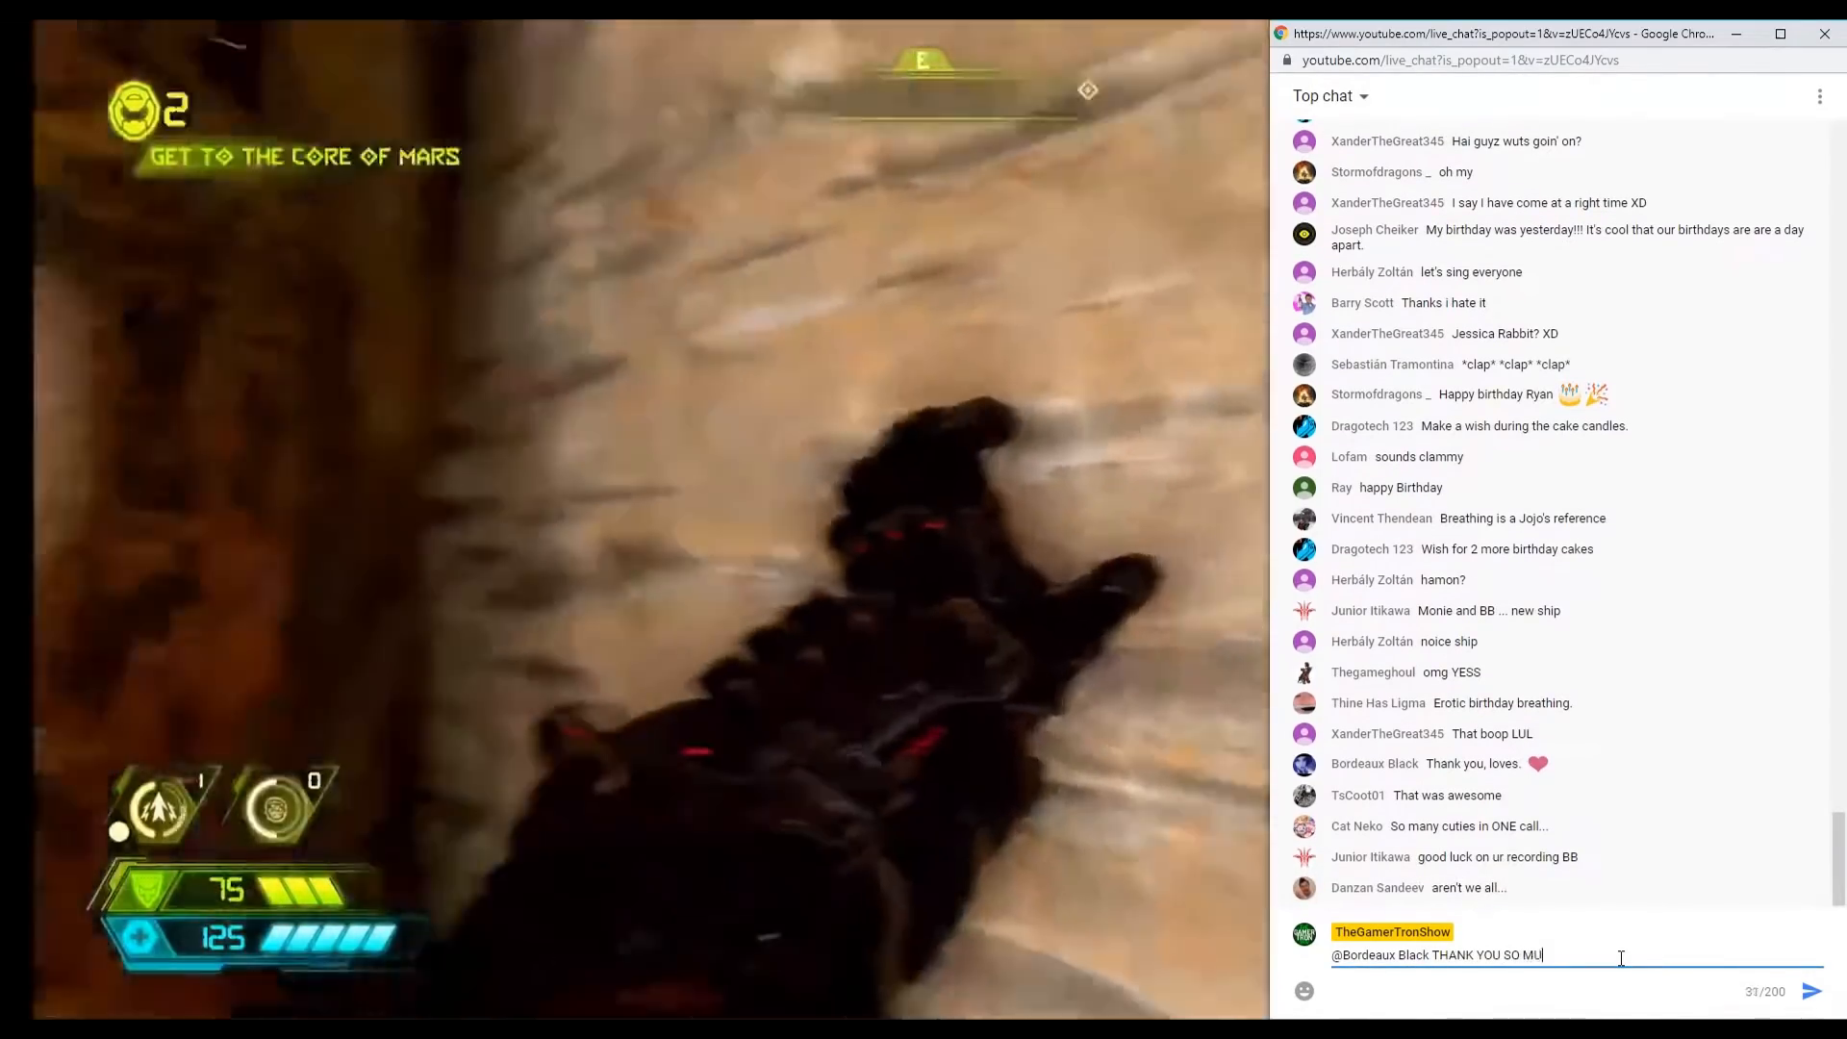